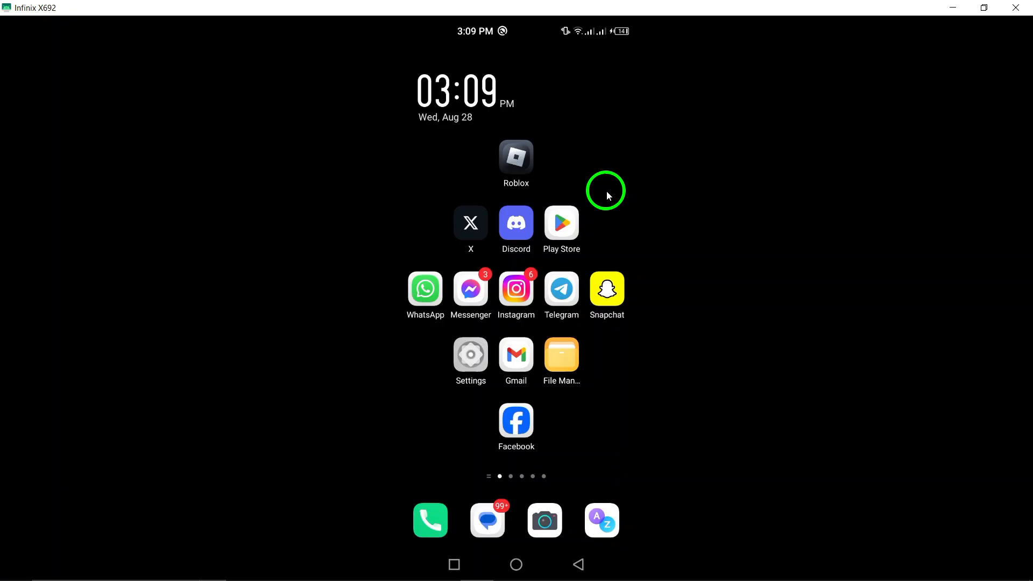
mouse_move(544, 251)
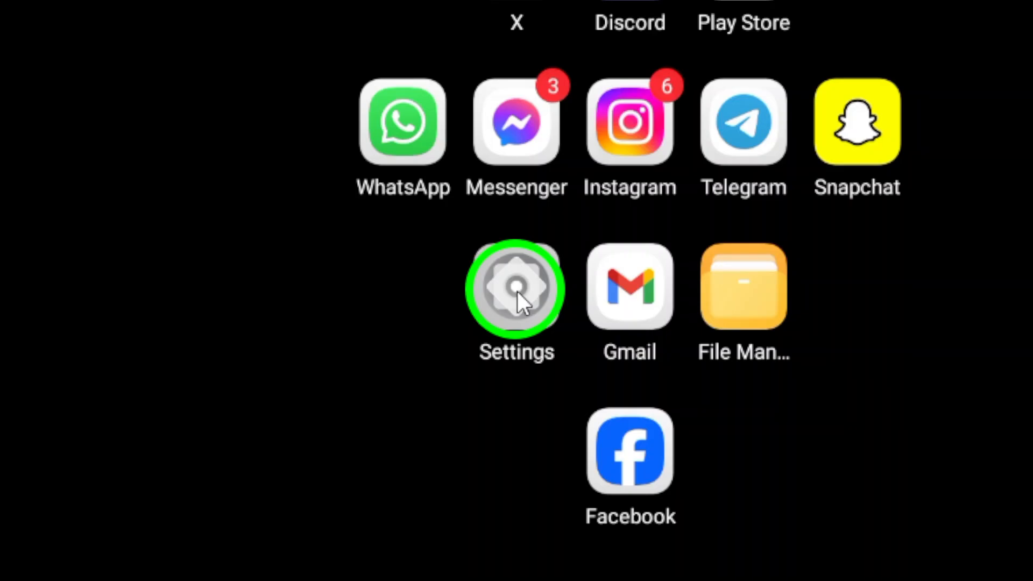
Open Settings and go to App management to list installed apps
click(516, 287)
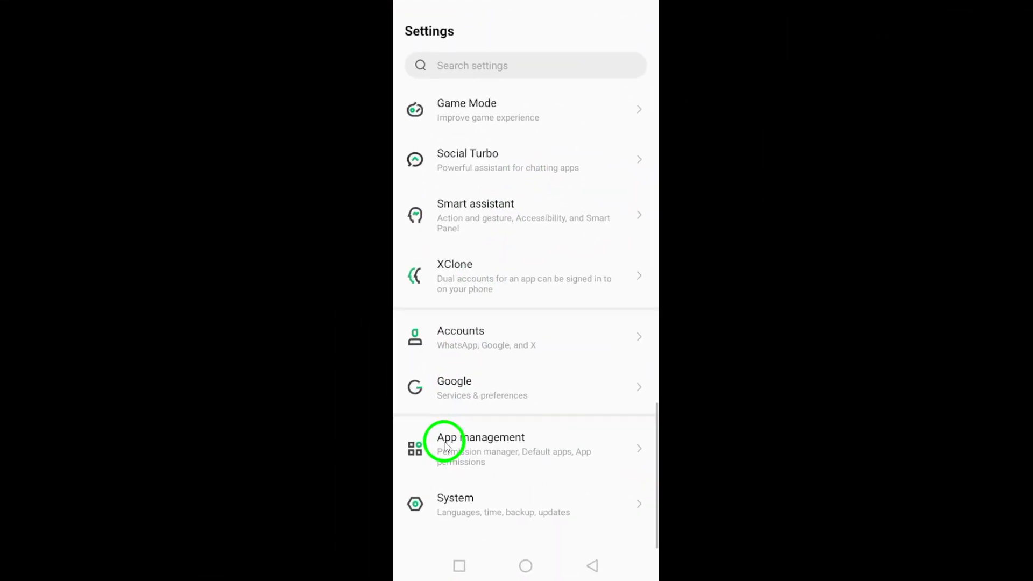
click(479, 448)
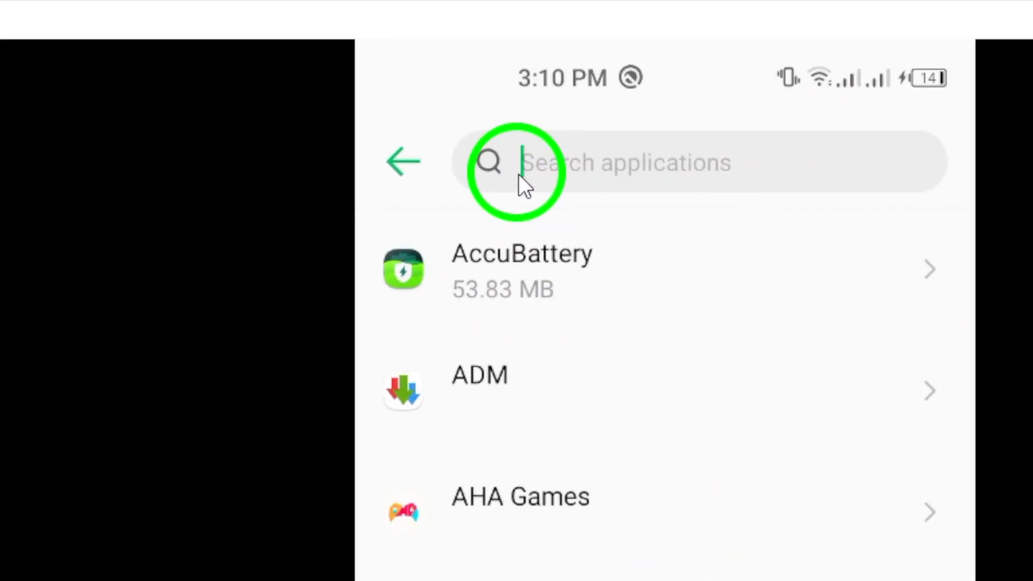
Search the app list for 'rob' and open Roblox's app info
text(roblox)
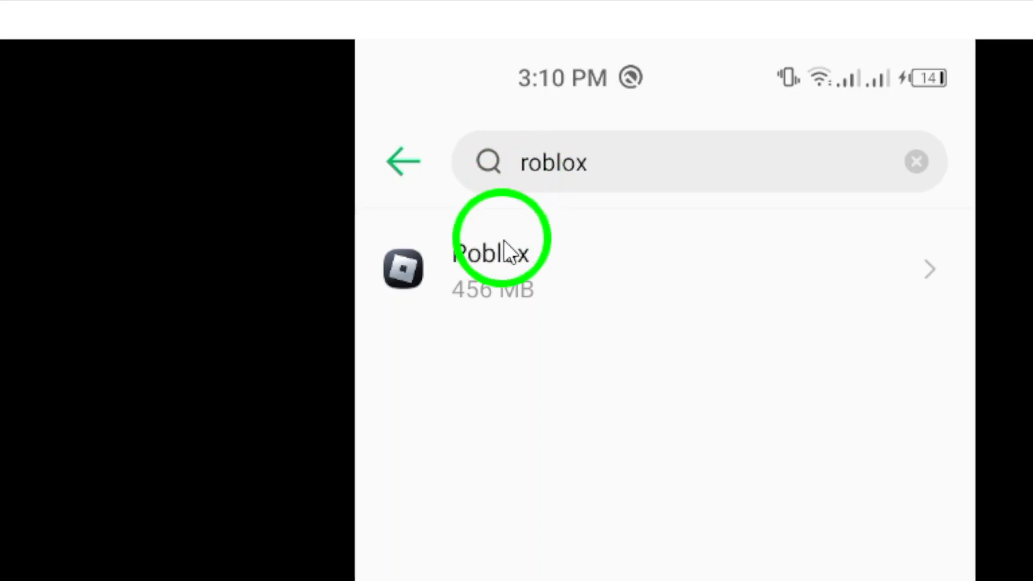
click(493, 269)
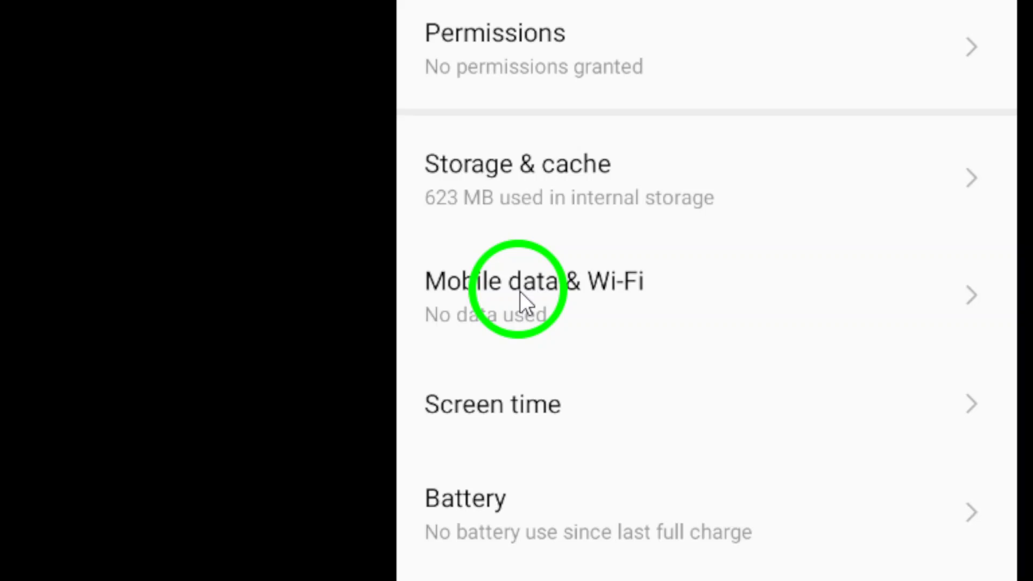
Turn on Background data in Roblox's Mobile data & Wi-Fi page
click(531, 281)
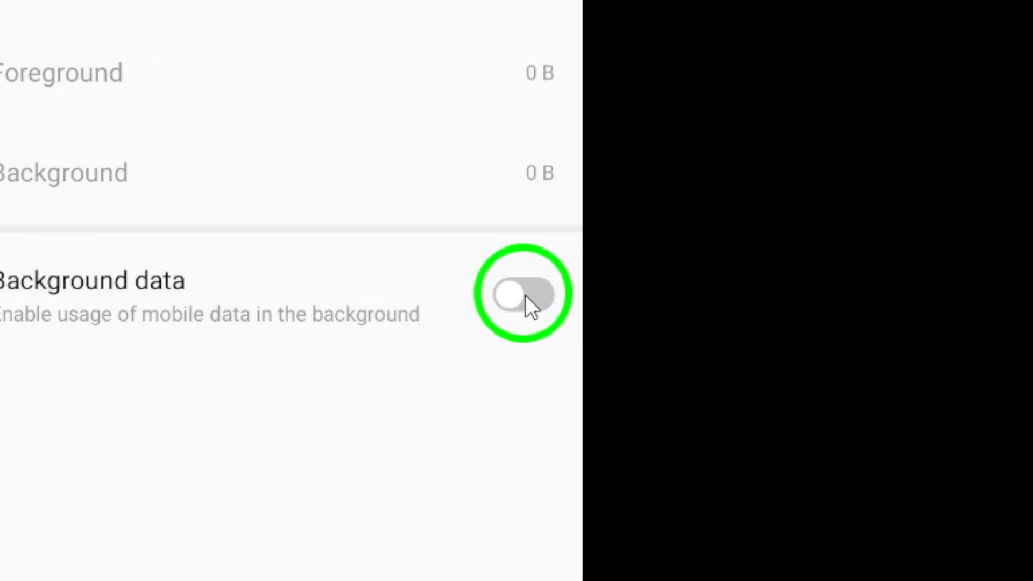
click(522, 295)
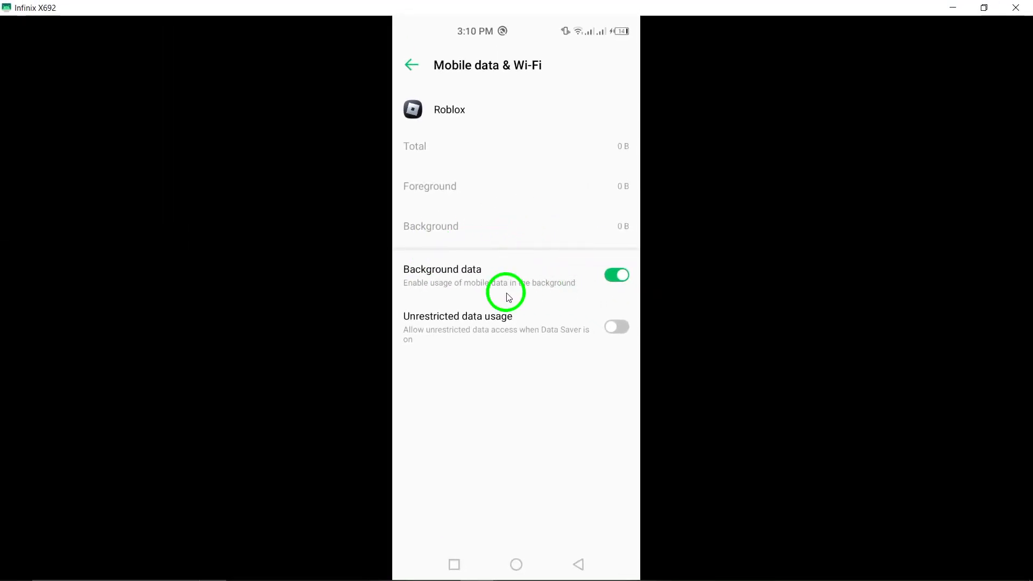
mouse_move(507, 248)
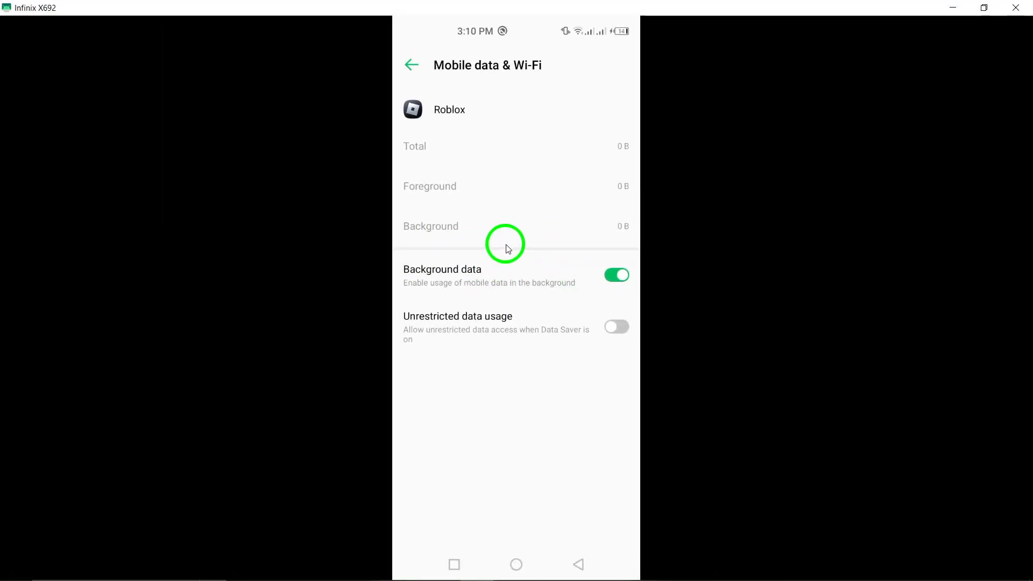